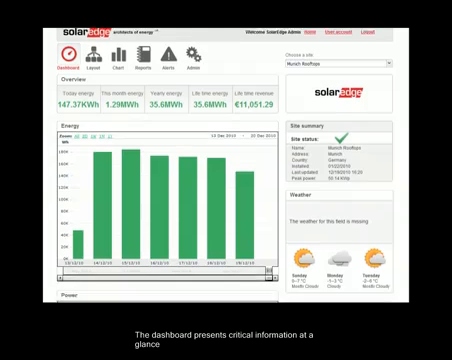
scroll("down", 3)
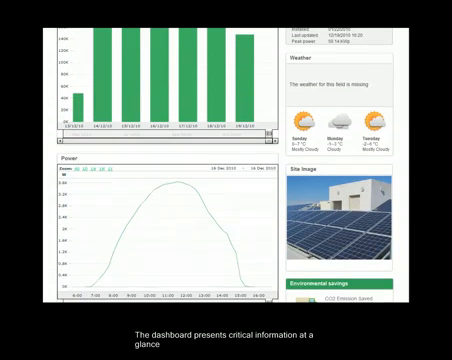
mouse_move(120, 222)
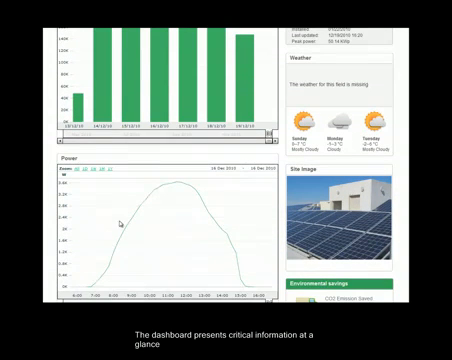